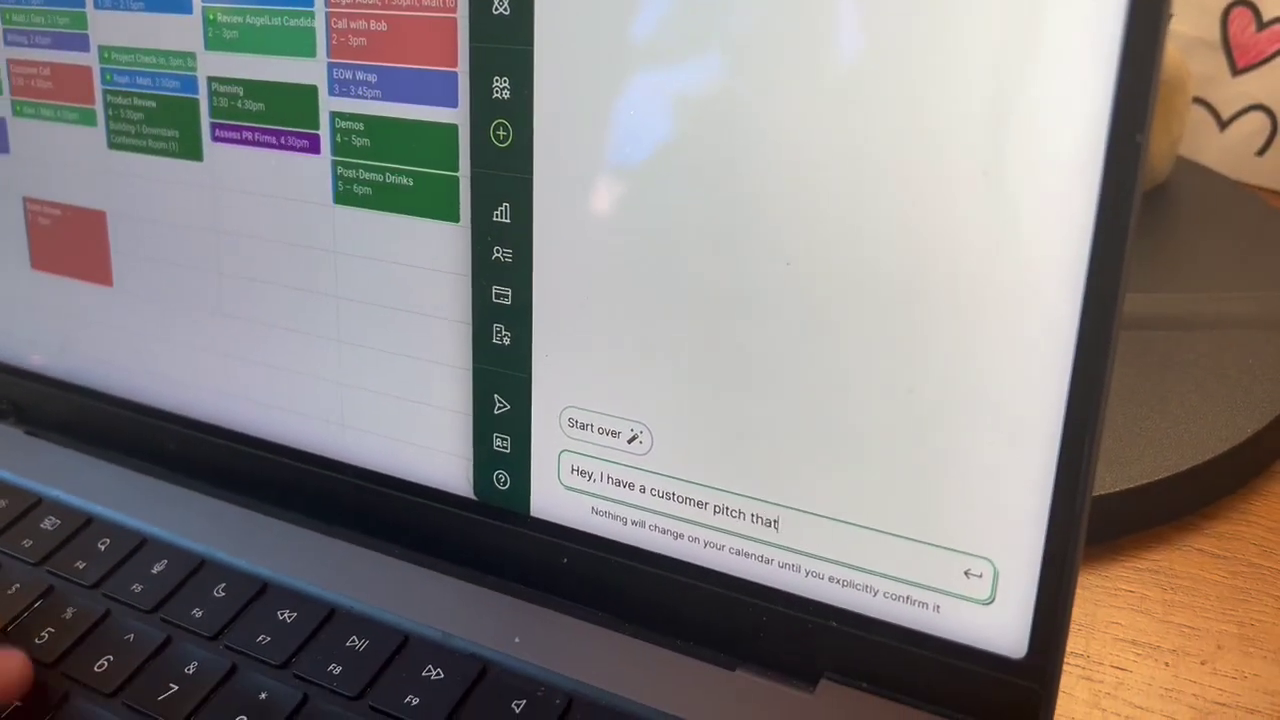
- Write the chat request: pitch Thursday 10:30, 30 mins prep, staff meeting and 1:1s movable
type("came up for")
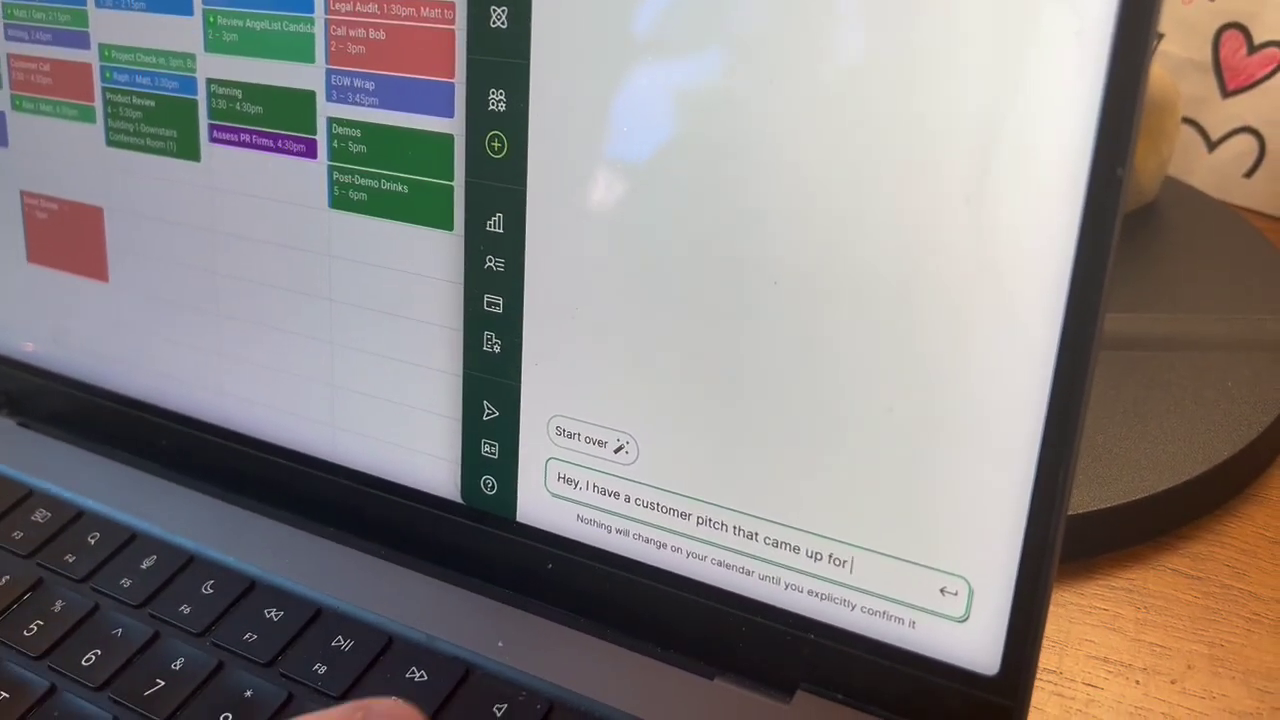
type("10:30 on")
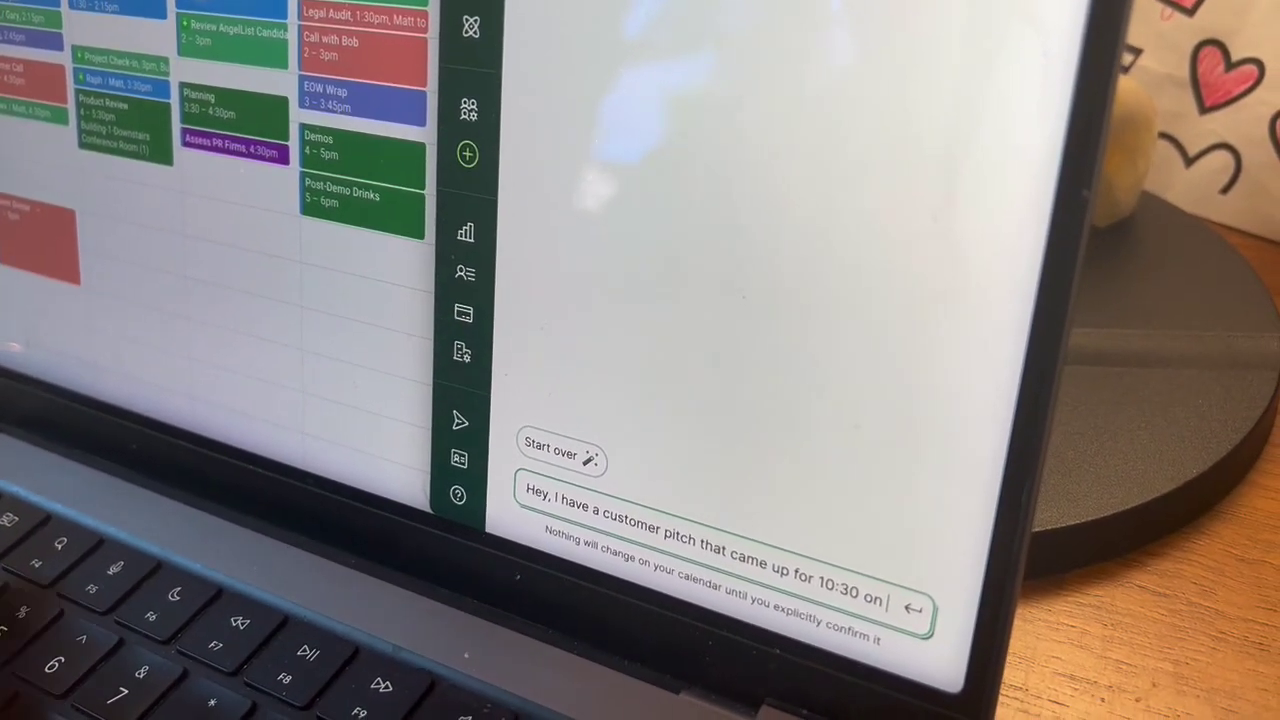
type("Thursday. I n")
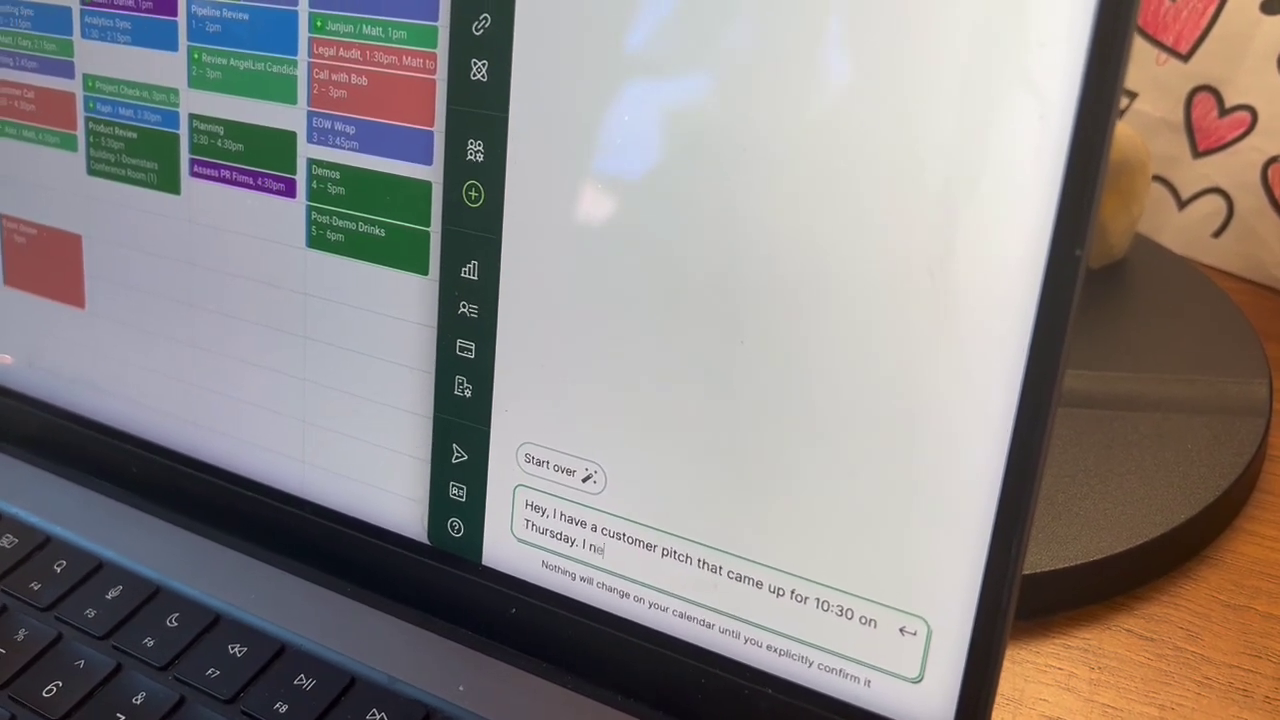
type("ed 30 mins")
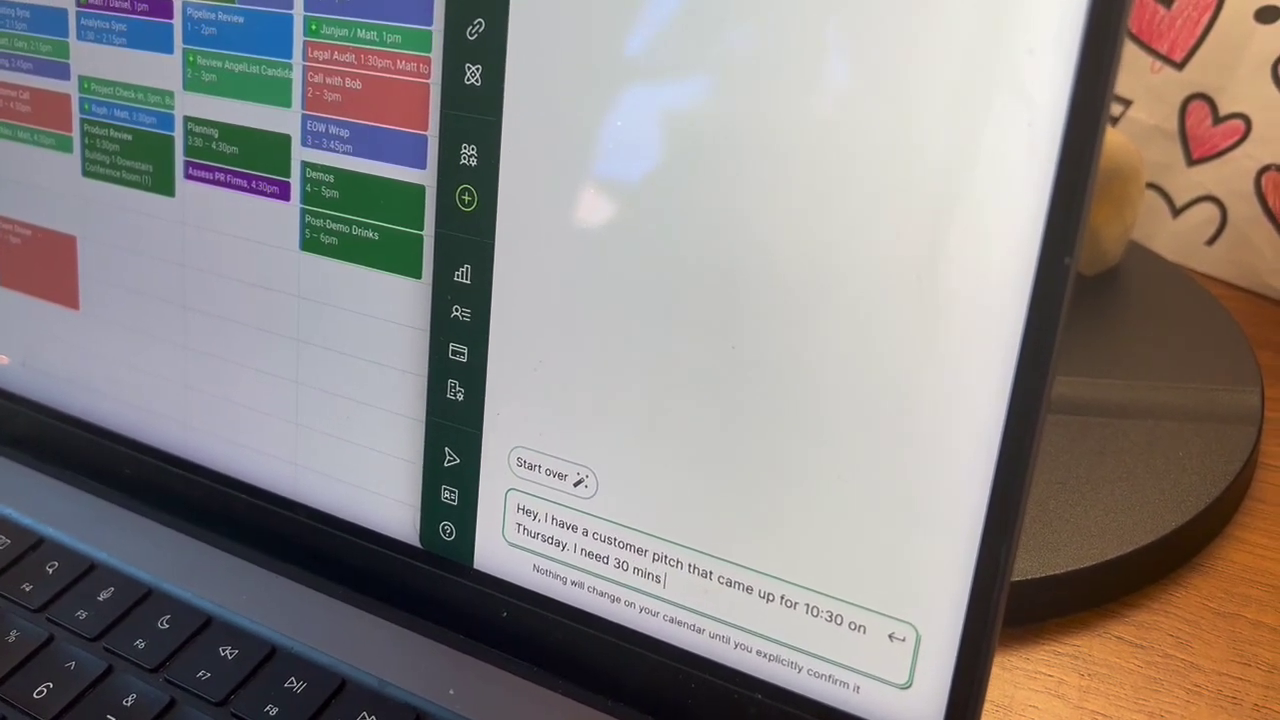
type("prep time. IT's okay")
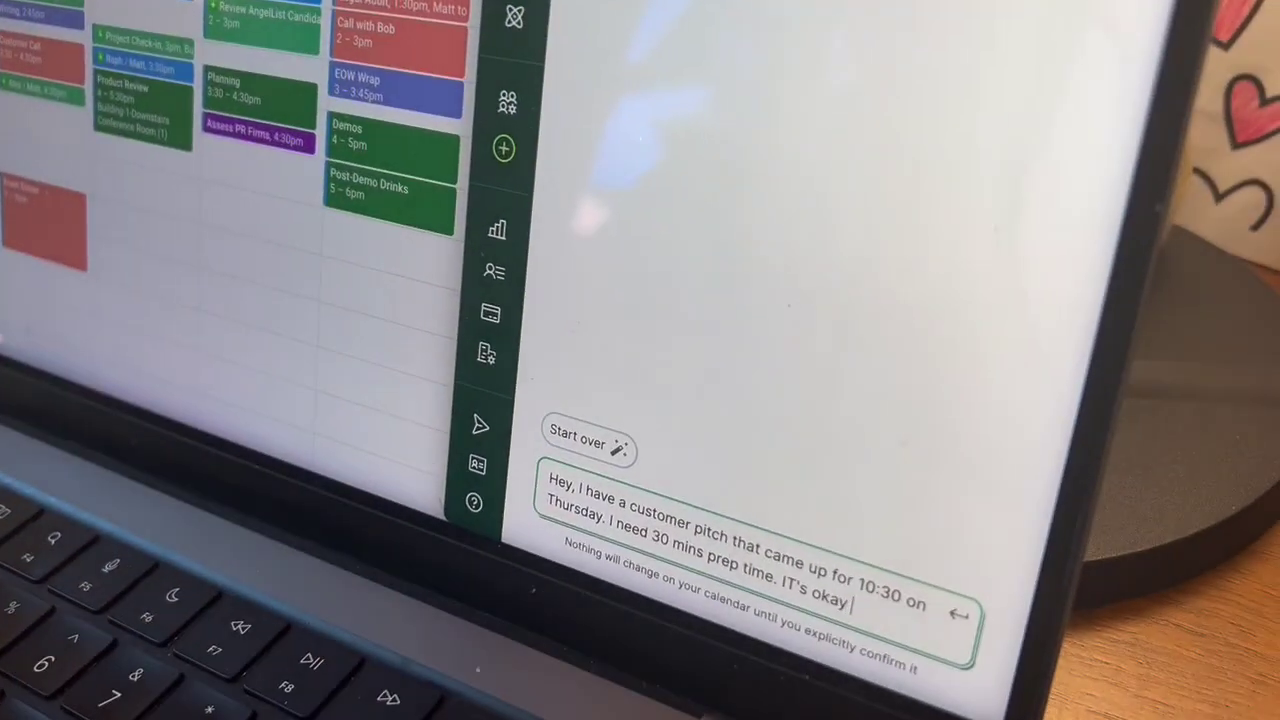
type("to move")
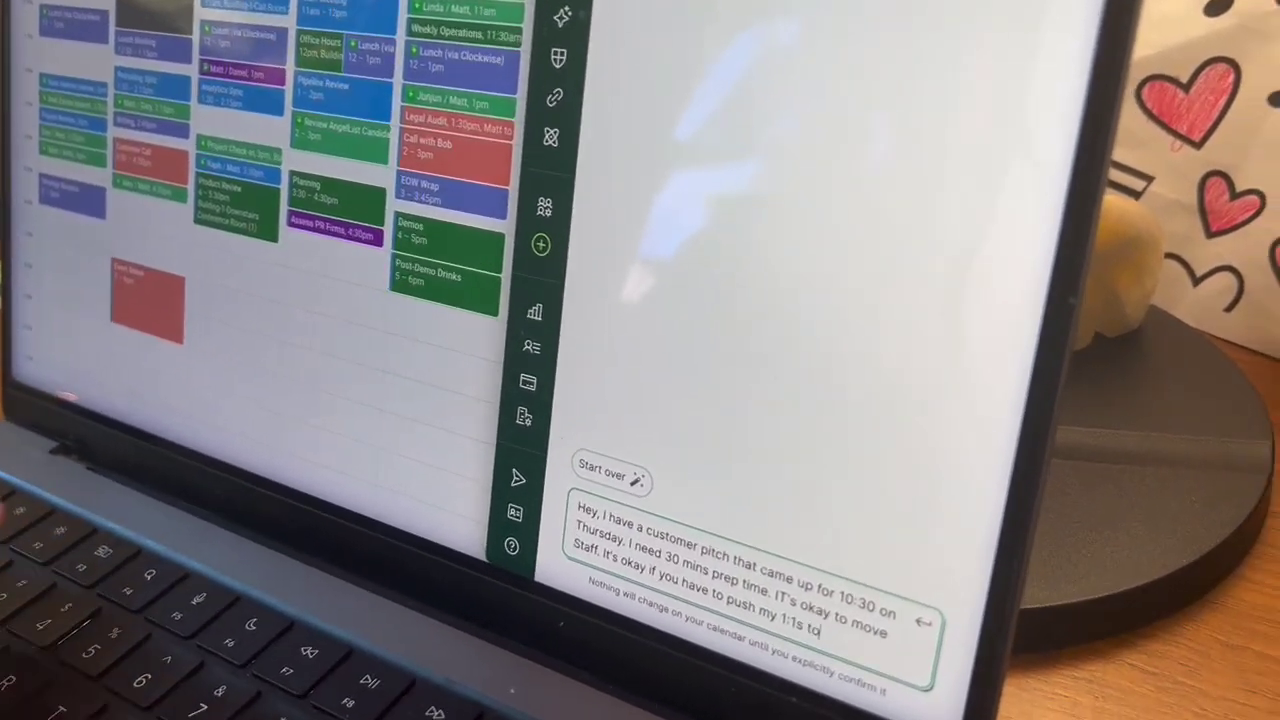
type("next week")
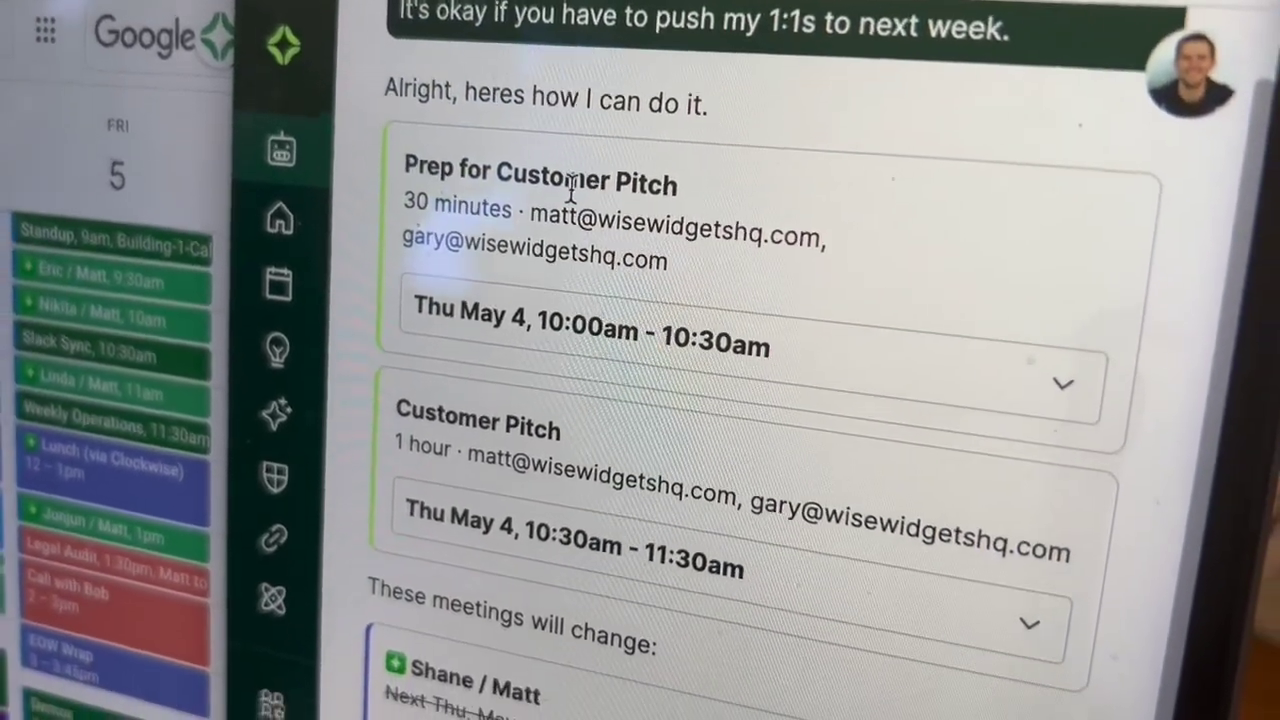
- Review the proposed prep and pitch events and the list of rescheduled meetings
scroll("down", 3)
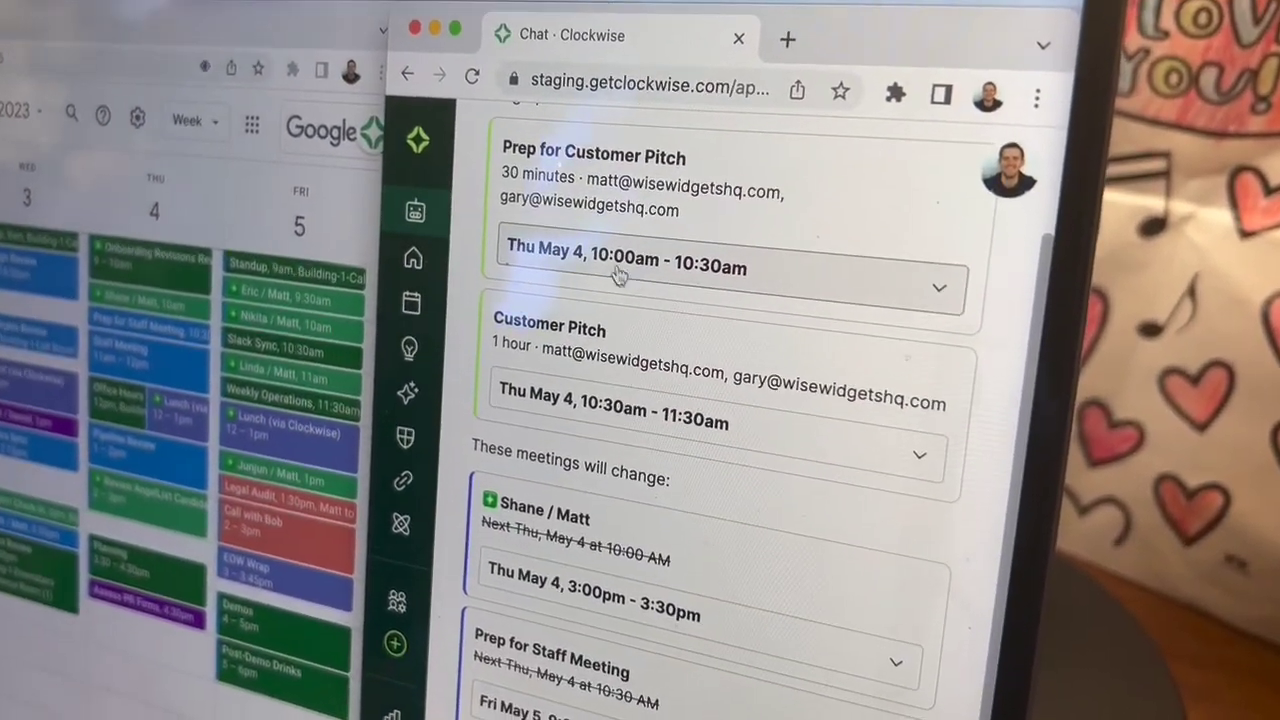
scroll("down", 3)
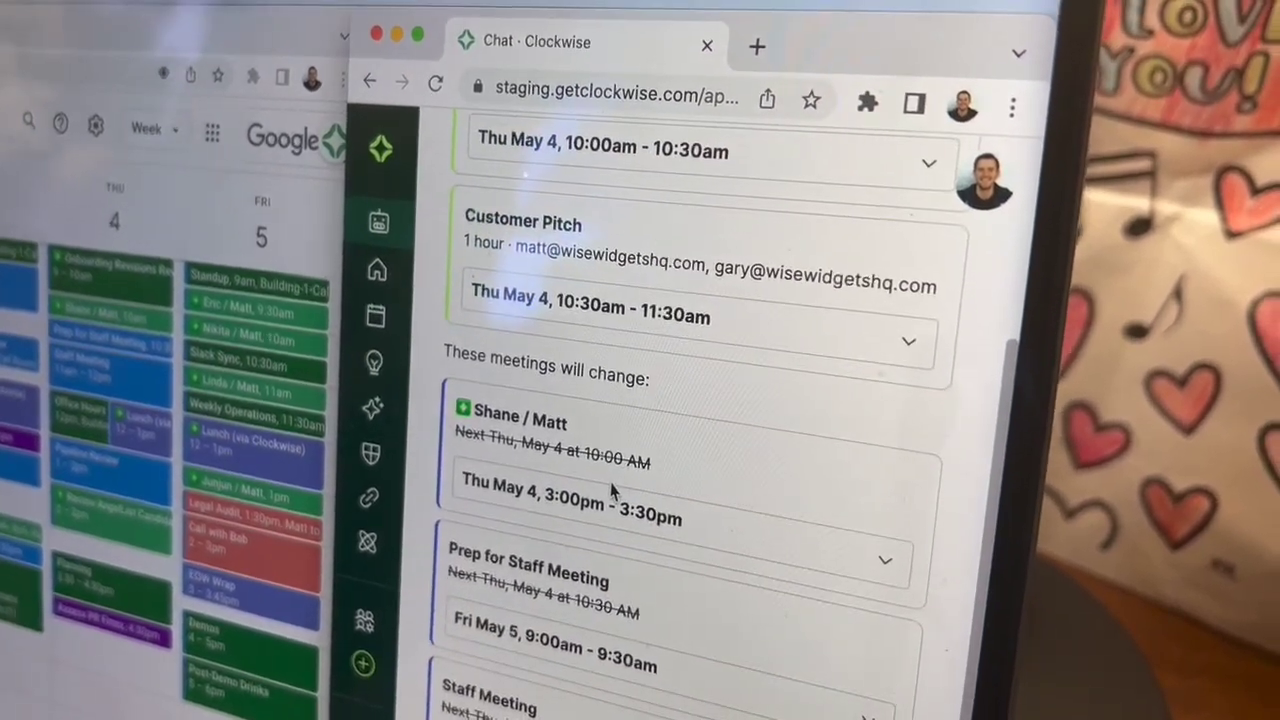
scroll("down", 3)
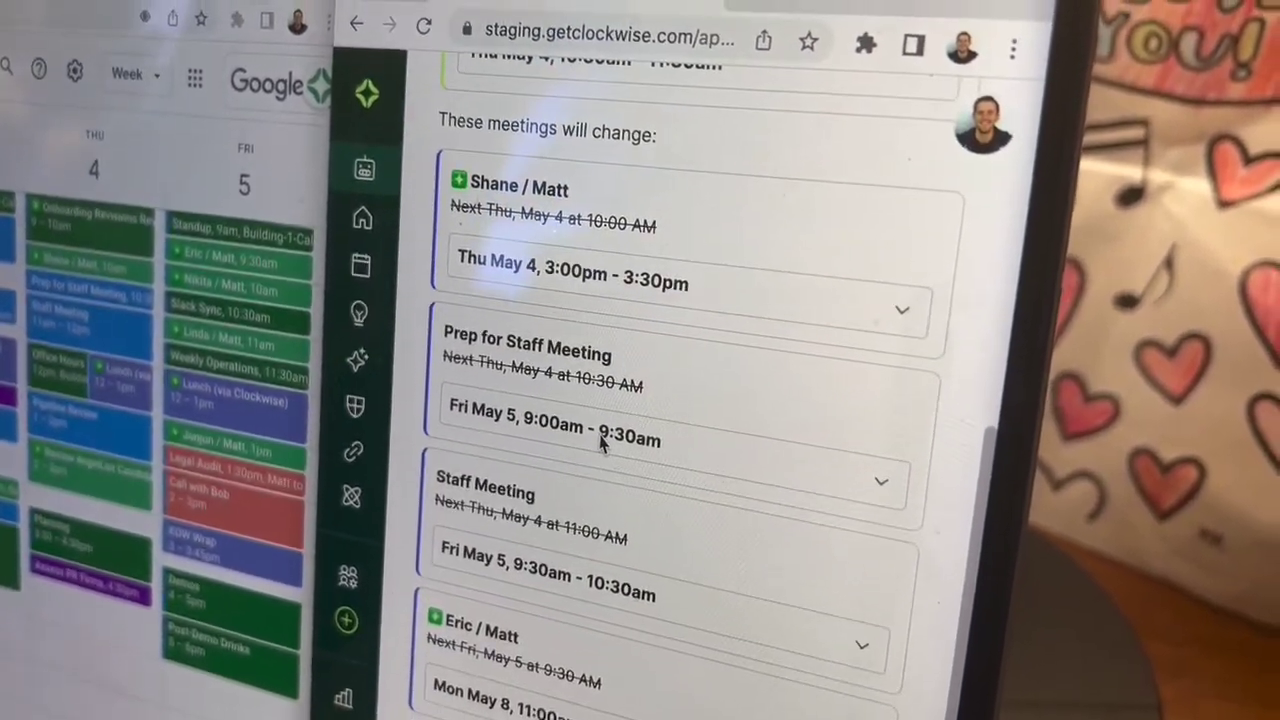
scroll("down", 3)
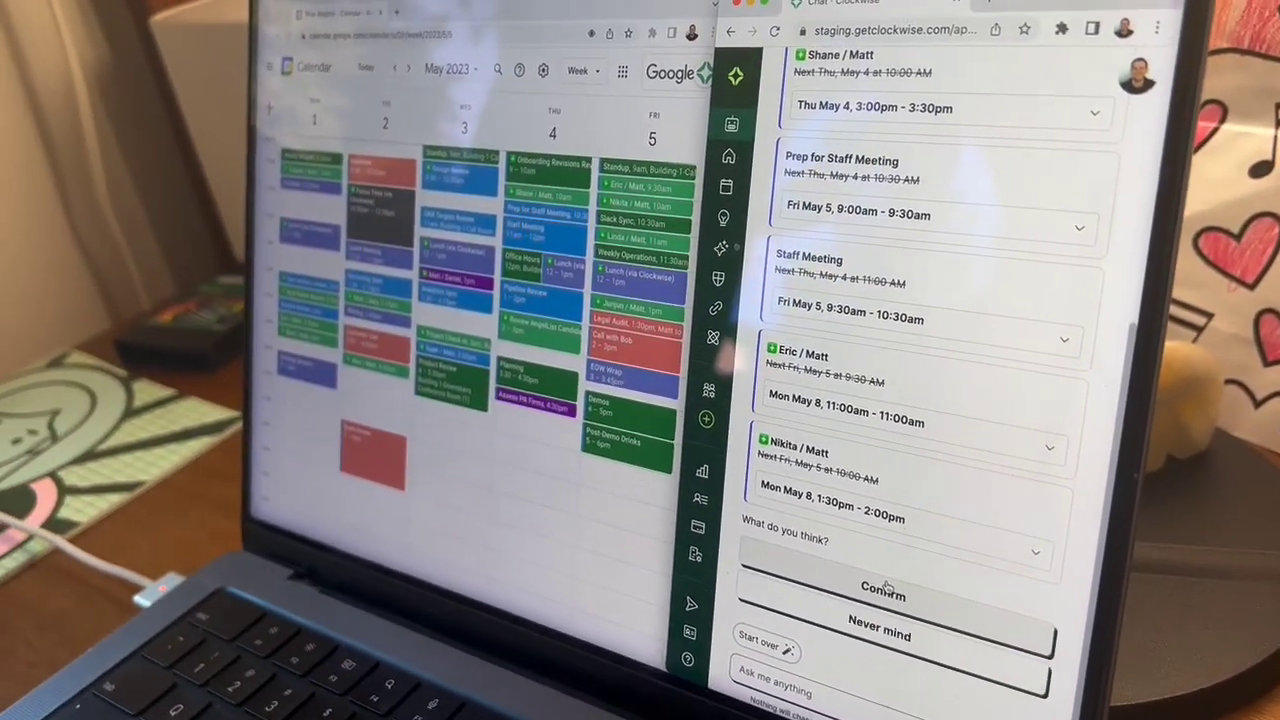
- Confirm the Clockwise proposal and verify Thursday's pitch in Google Calendar's Week view
left_click(882, 596)
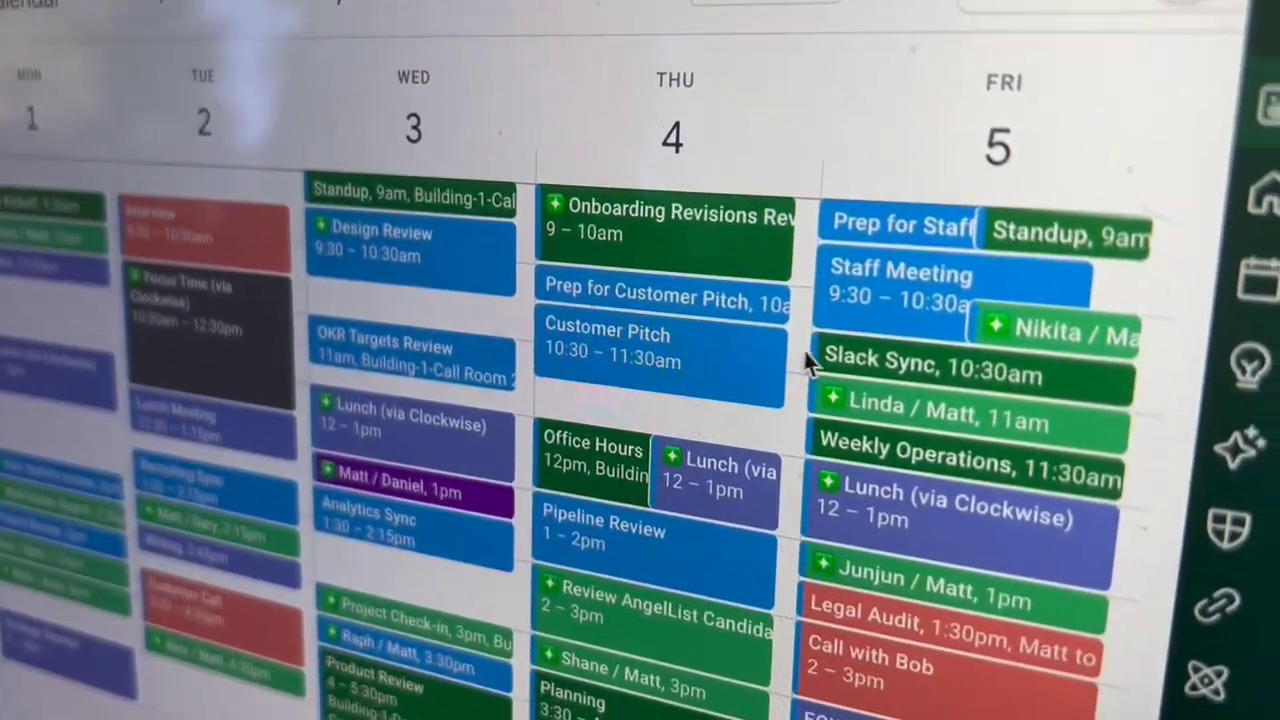
scroll("down", 3)
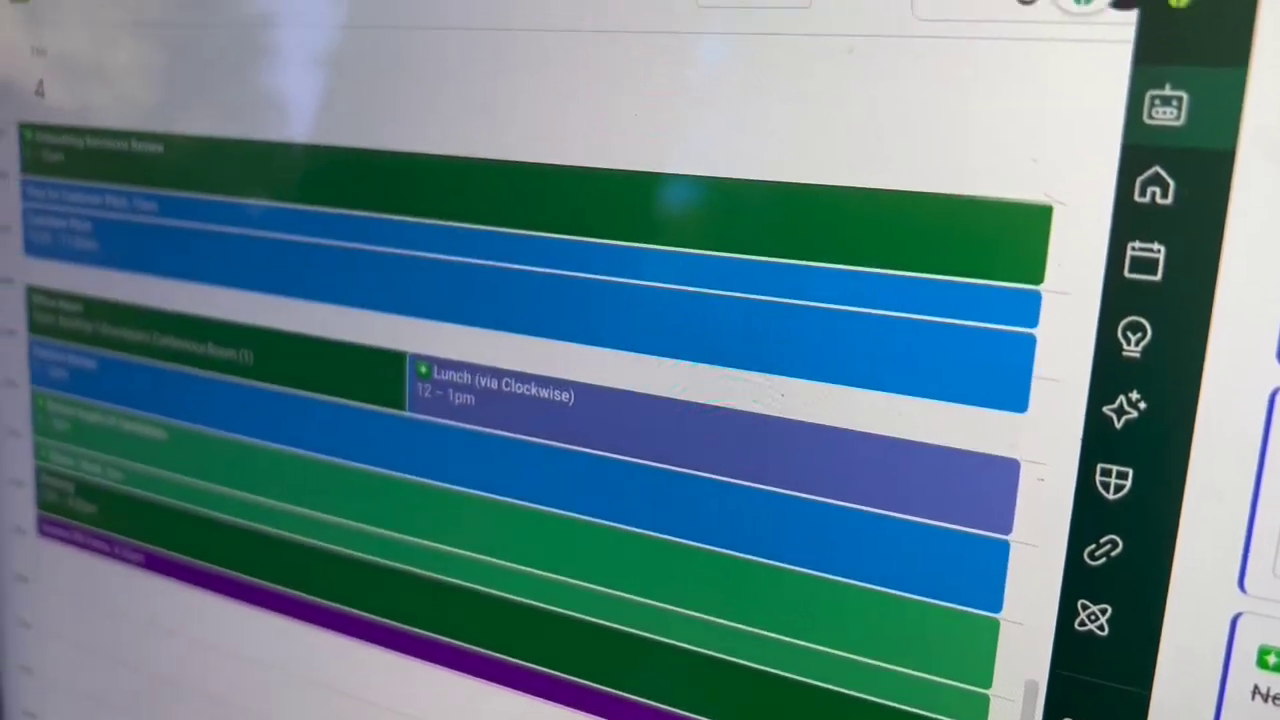
left_click(832, 229)
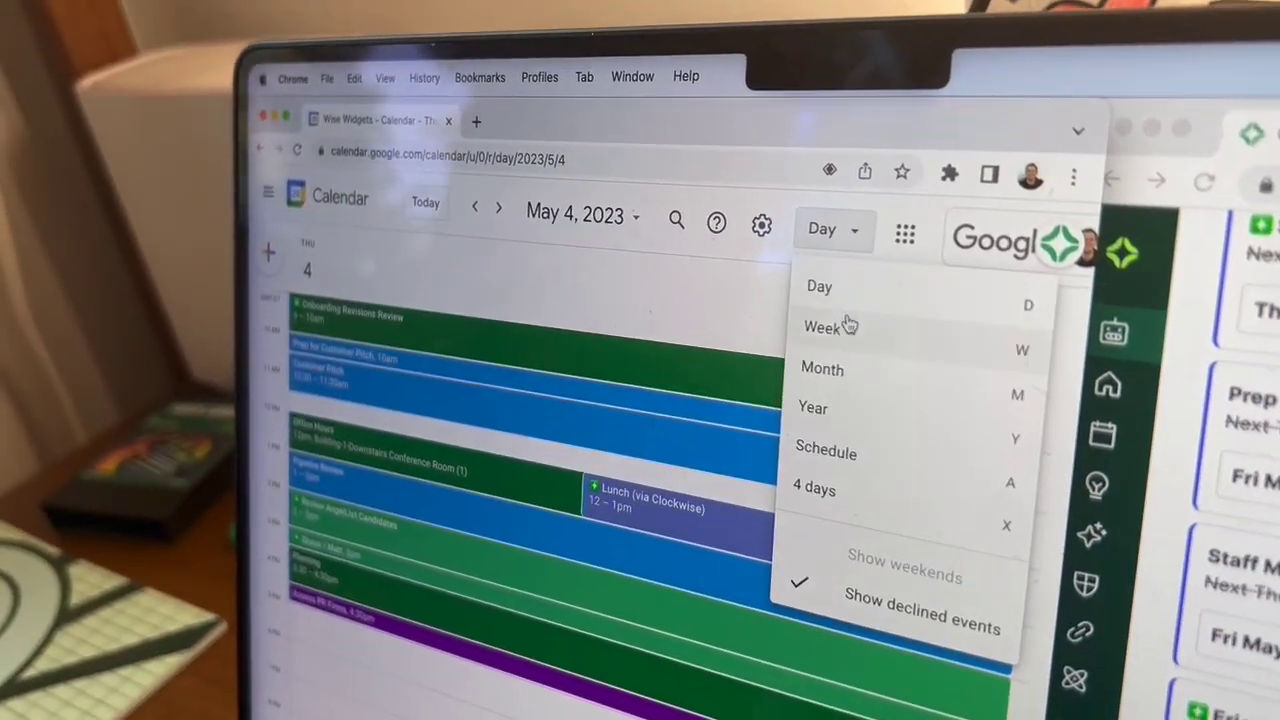
left_click(824, 327)
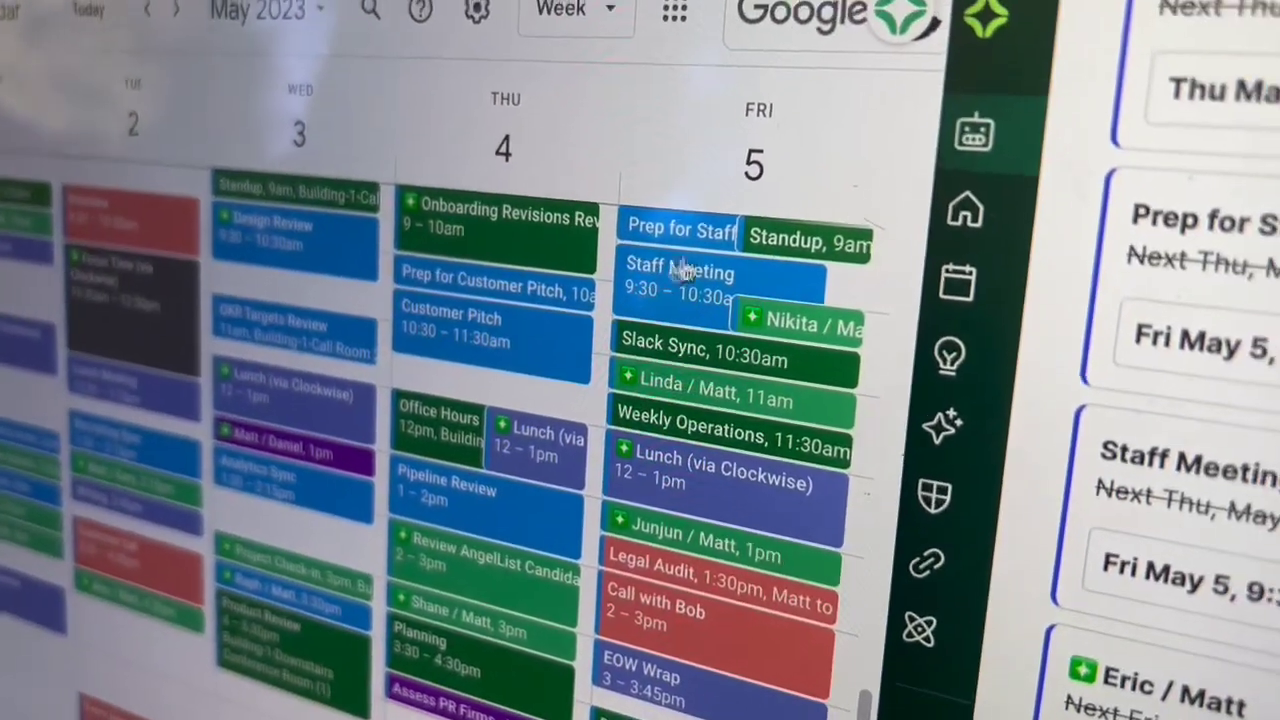